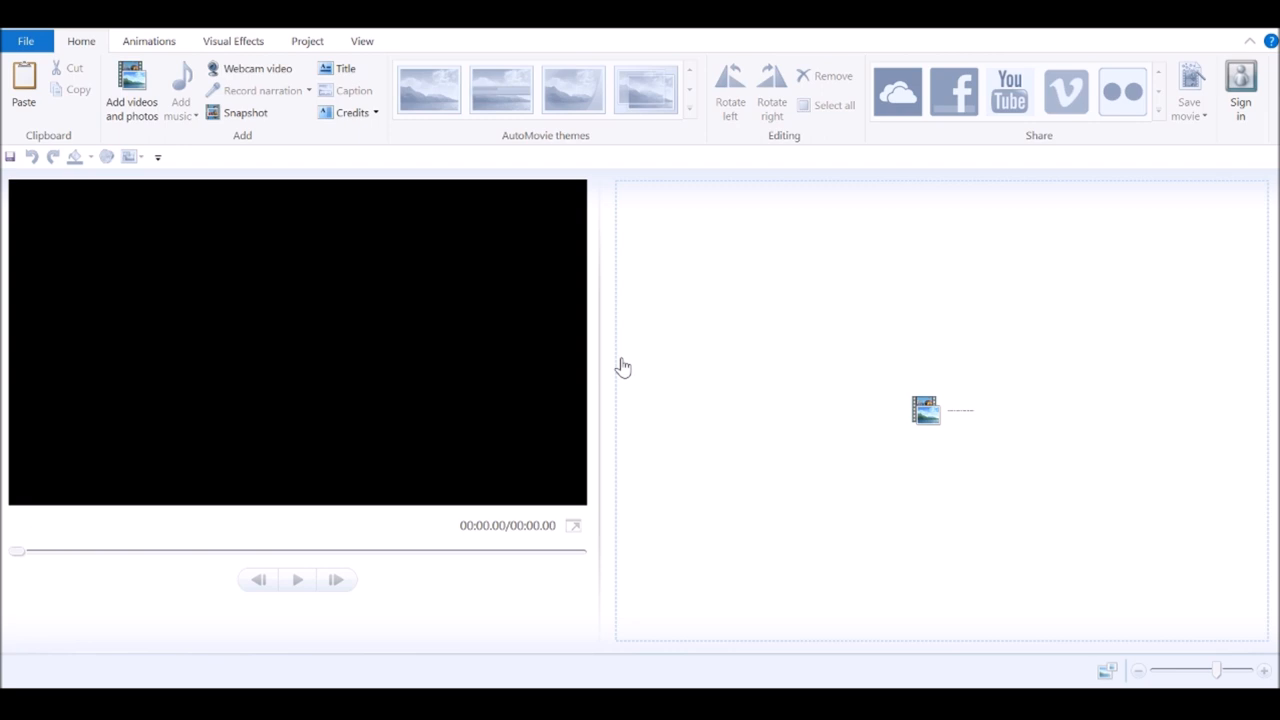
mouse_move(824, 332)
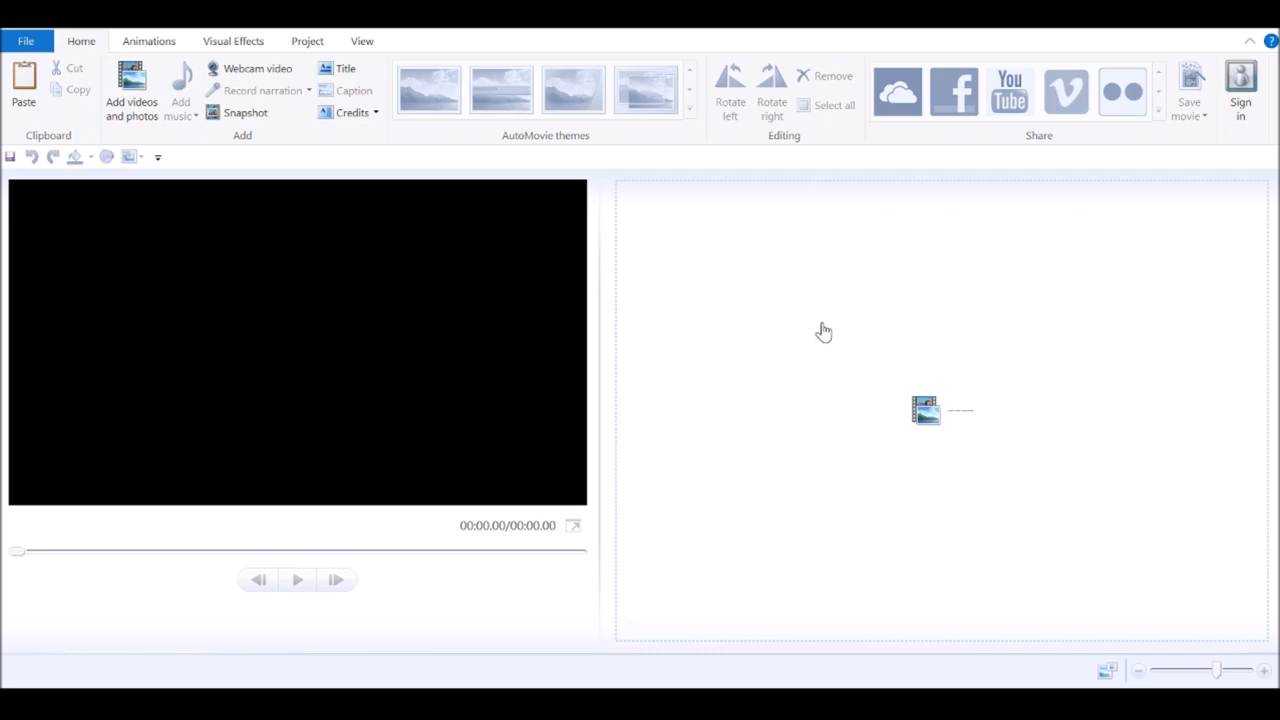
left_click(132, 96)
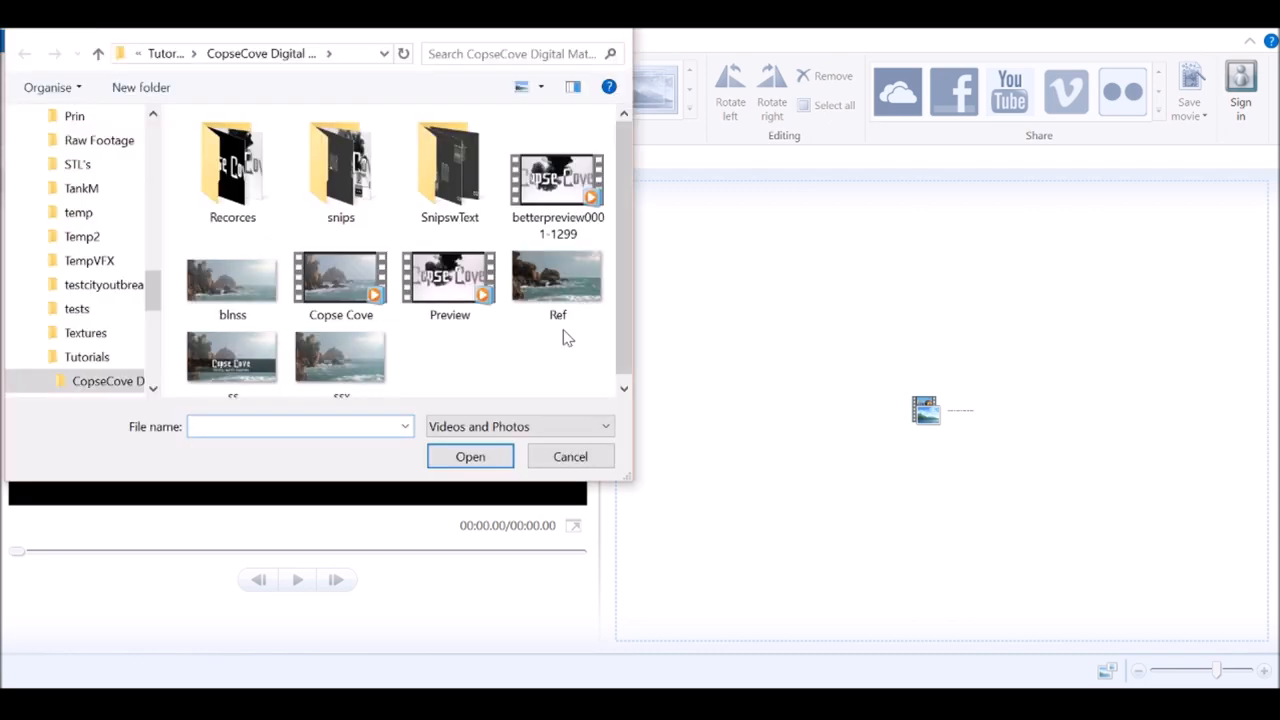
left_click(556, 180)
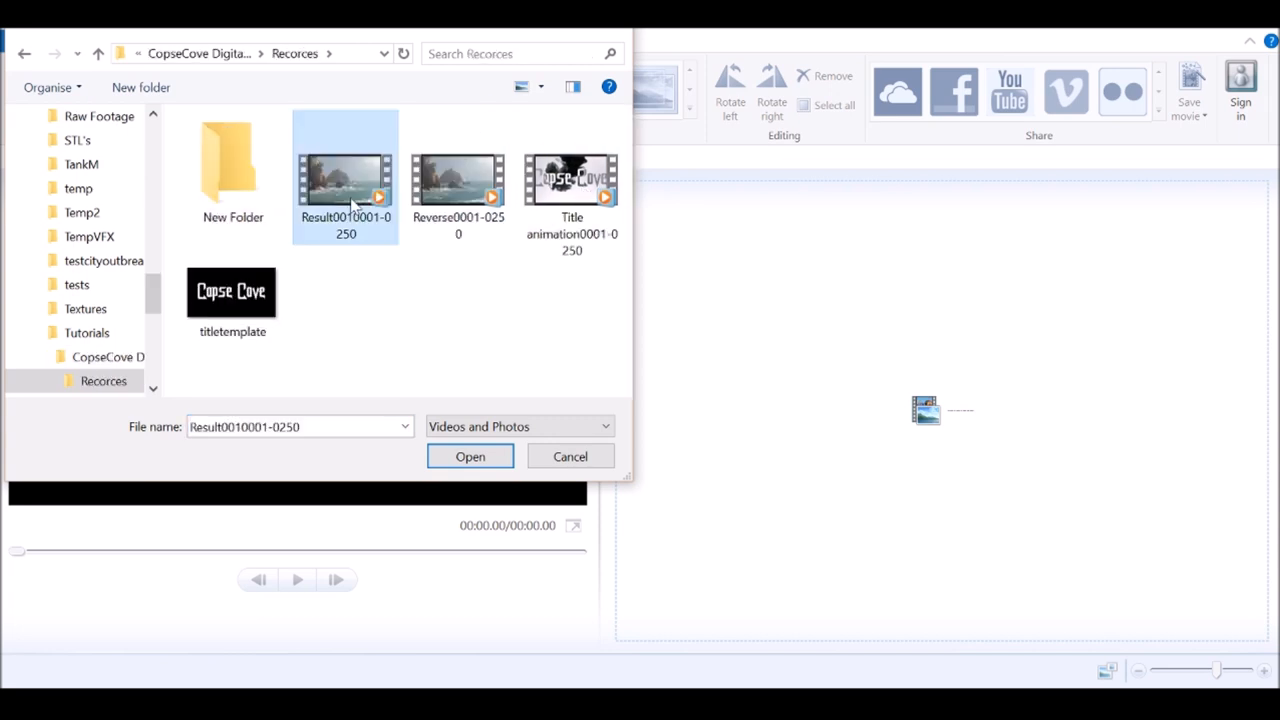
mouse_move(384, 244)
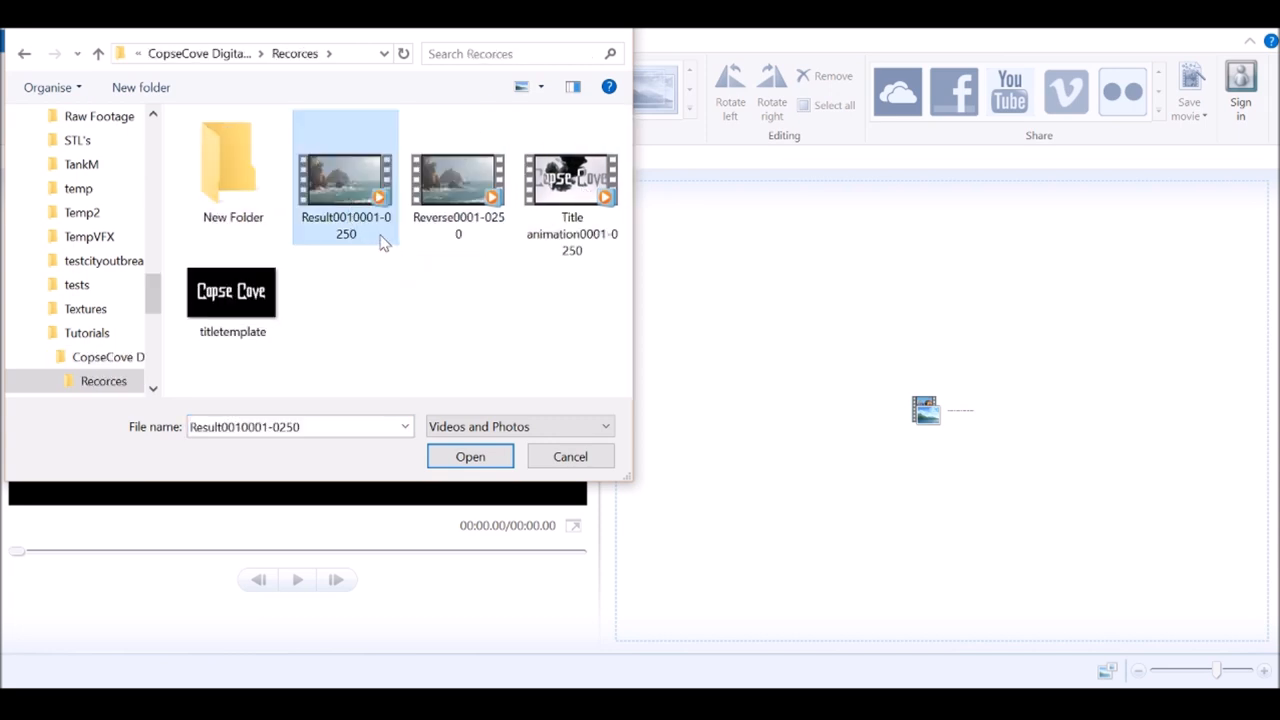
mouse_move(364, 252)
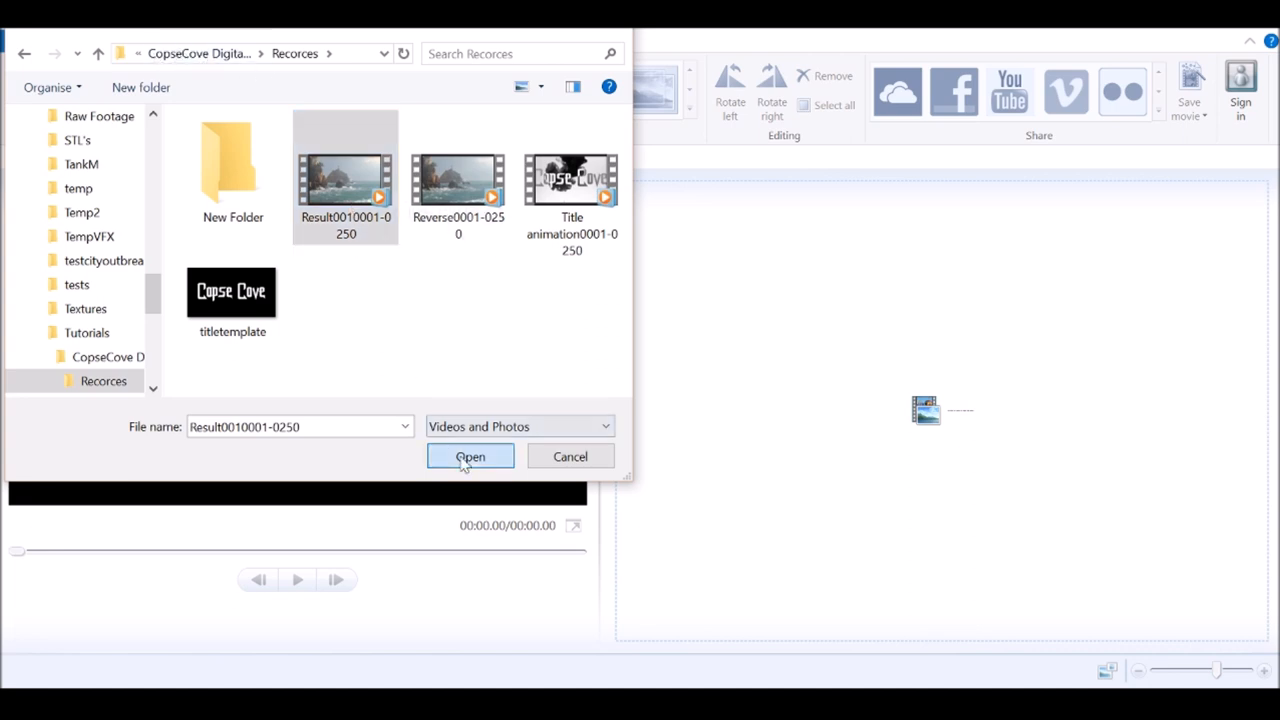
left_click(470, 456)
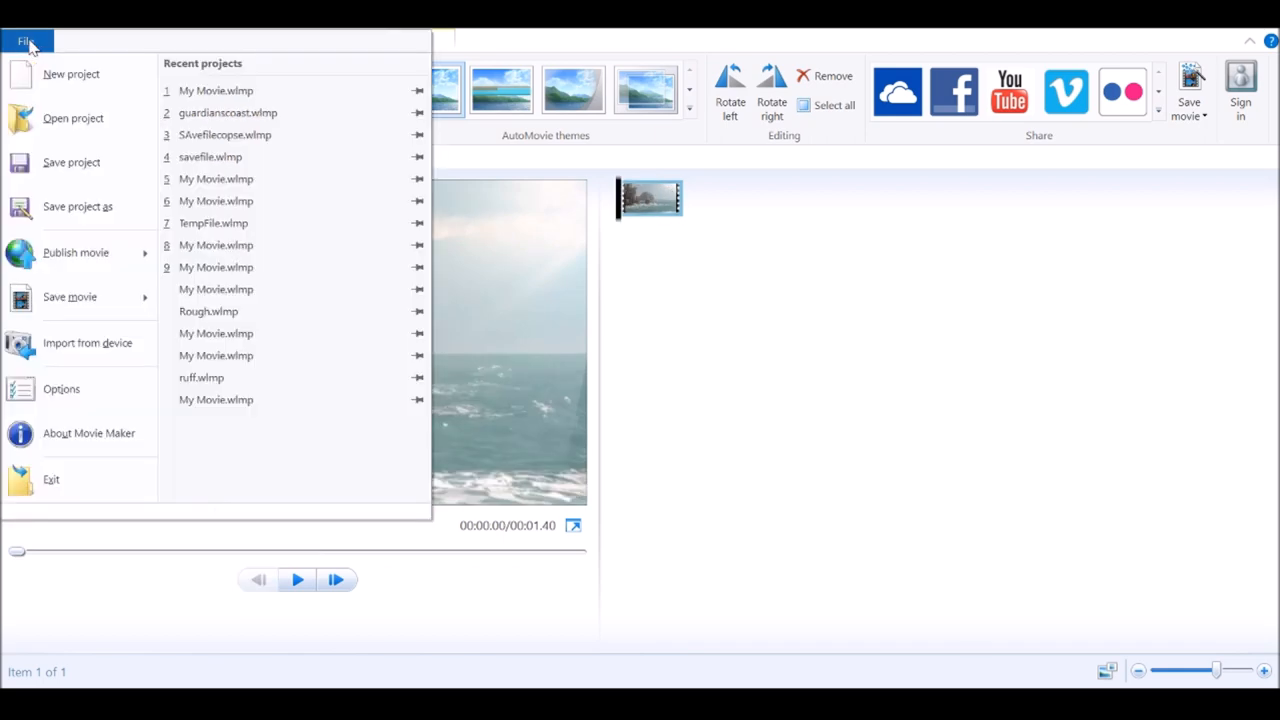
Save the movie for high-definition display as an MP4 named MM in Recorces.
left_click(70, 296)
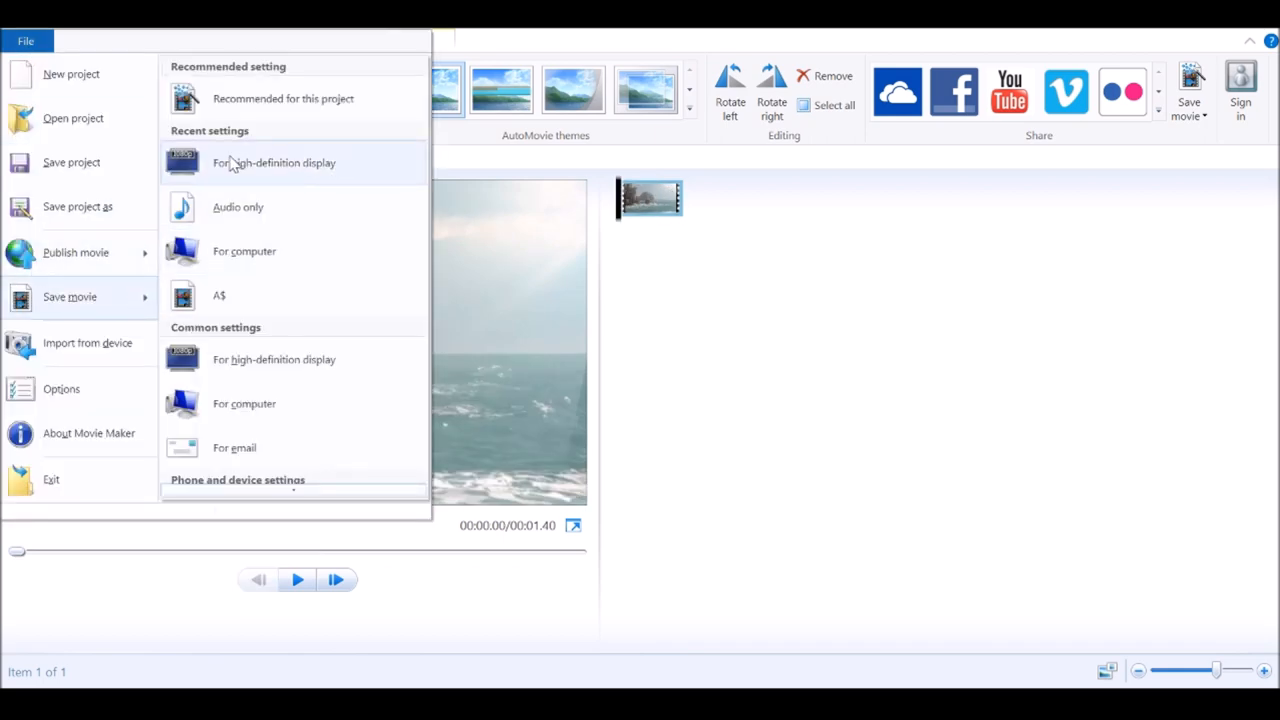
left_click(274, 162)
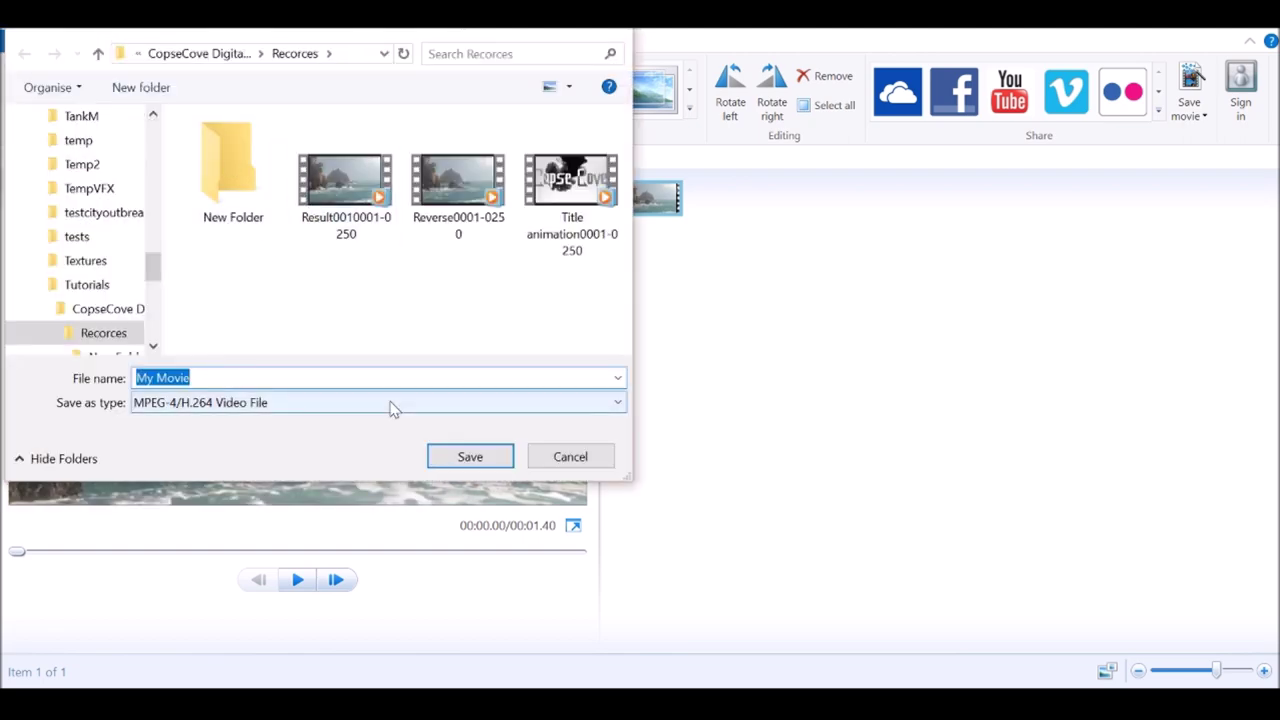
type("MM")
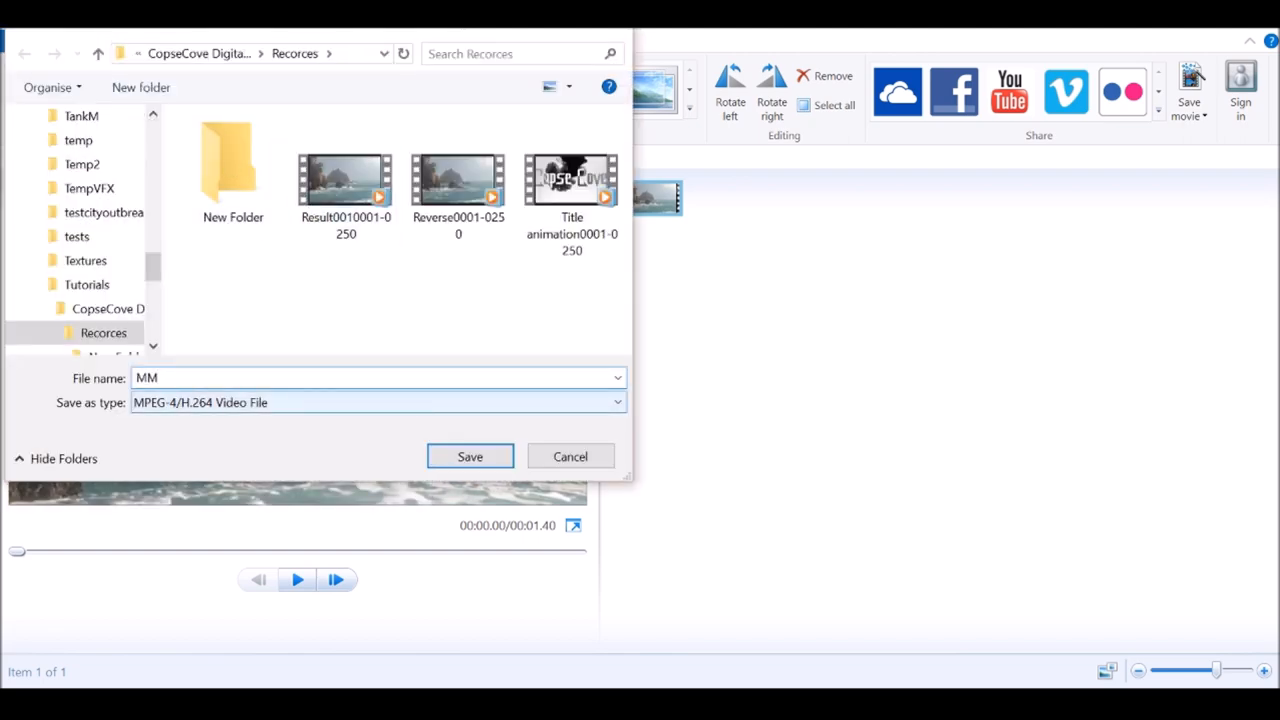
left_click(468, 456)
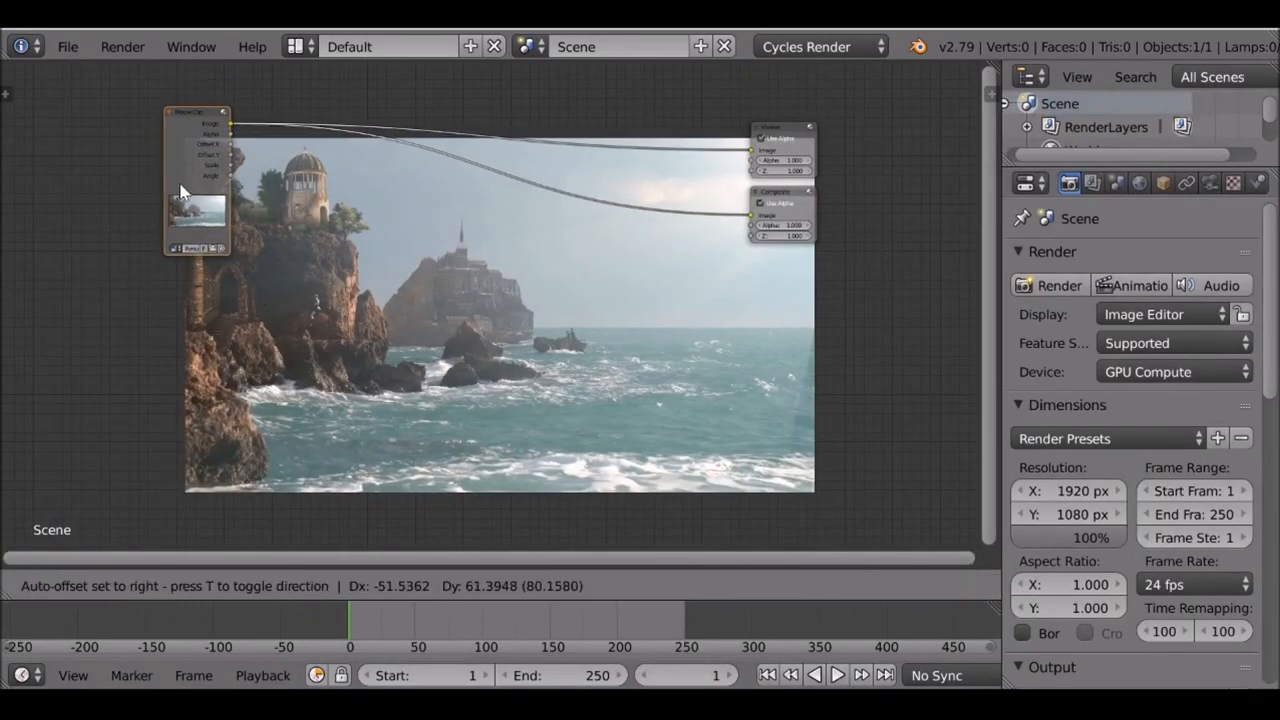
Move the original clip node aside and load MM.mp4 from Recorces as a second Movie Clip node.
left_click_drag(196, 180, 296, 300)
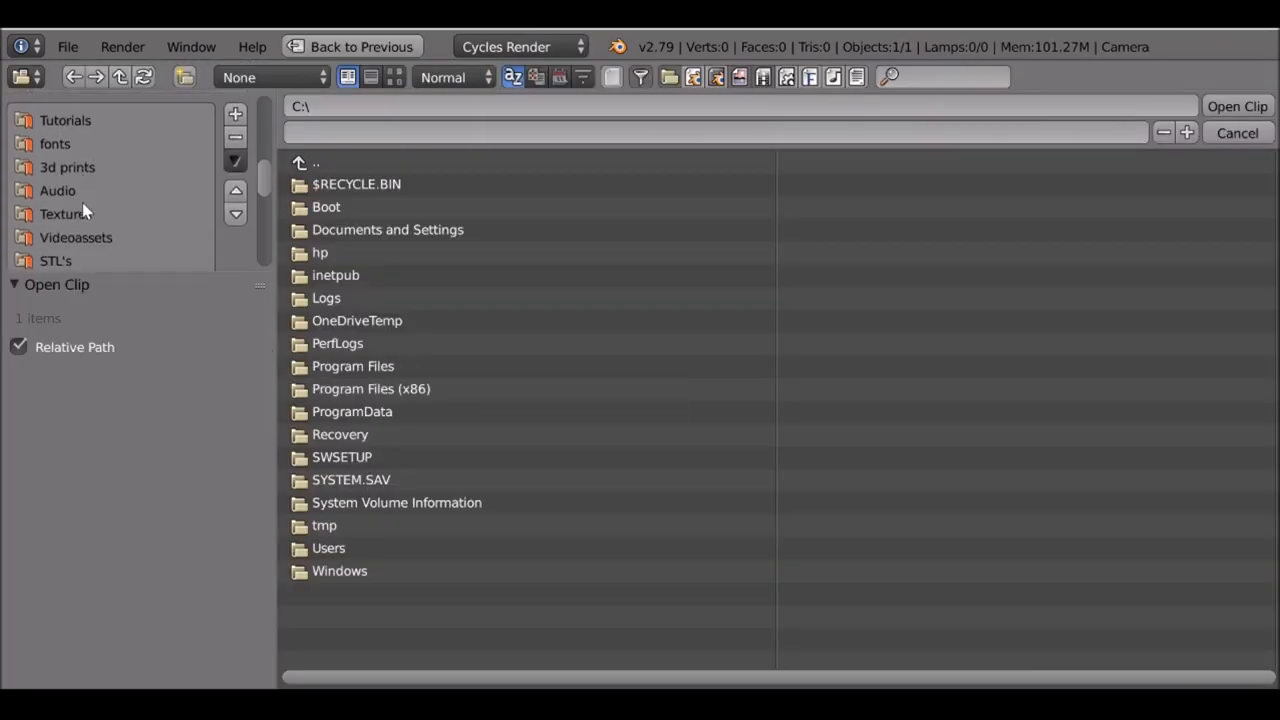
left_click(68, 136)
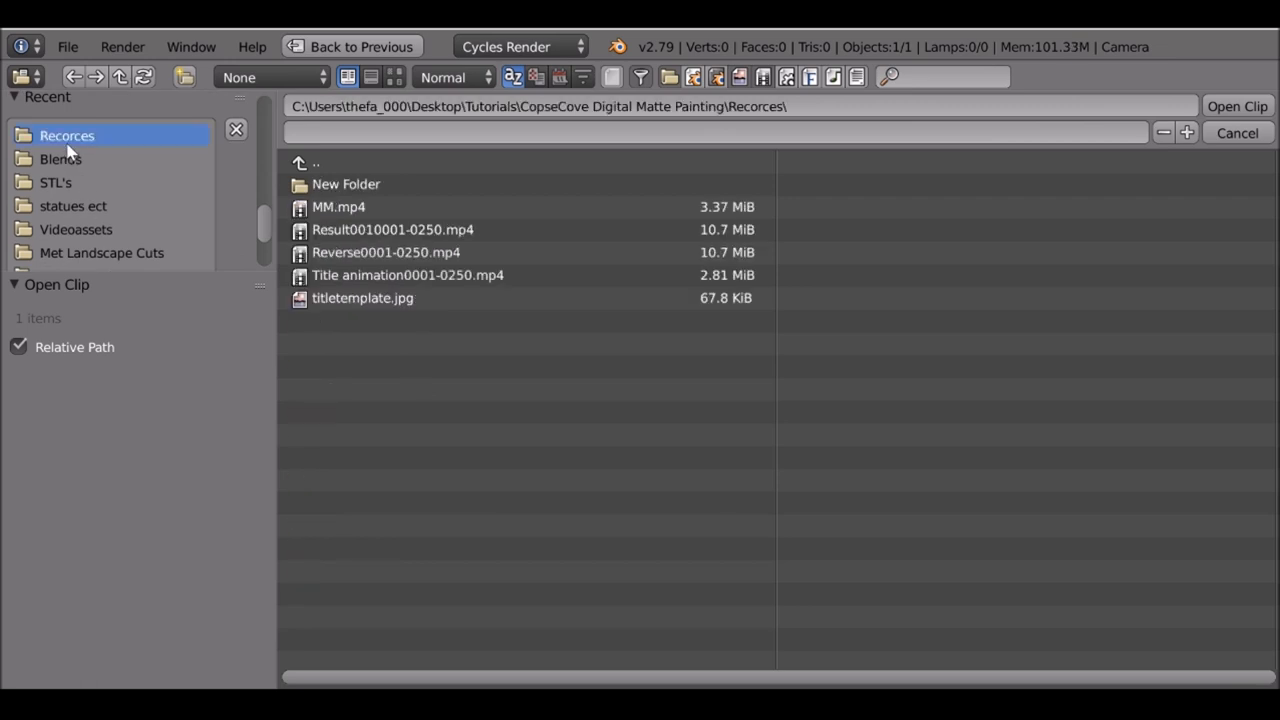
left_click(338, 206)
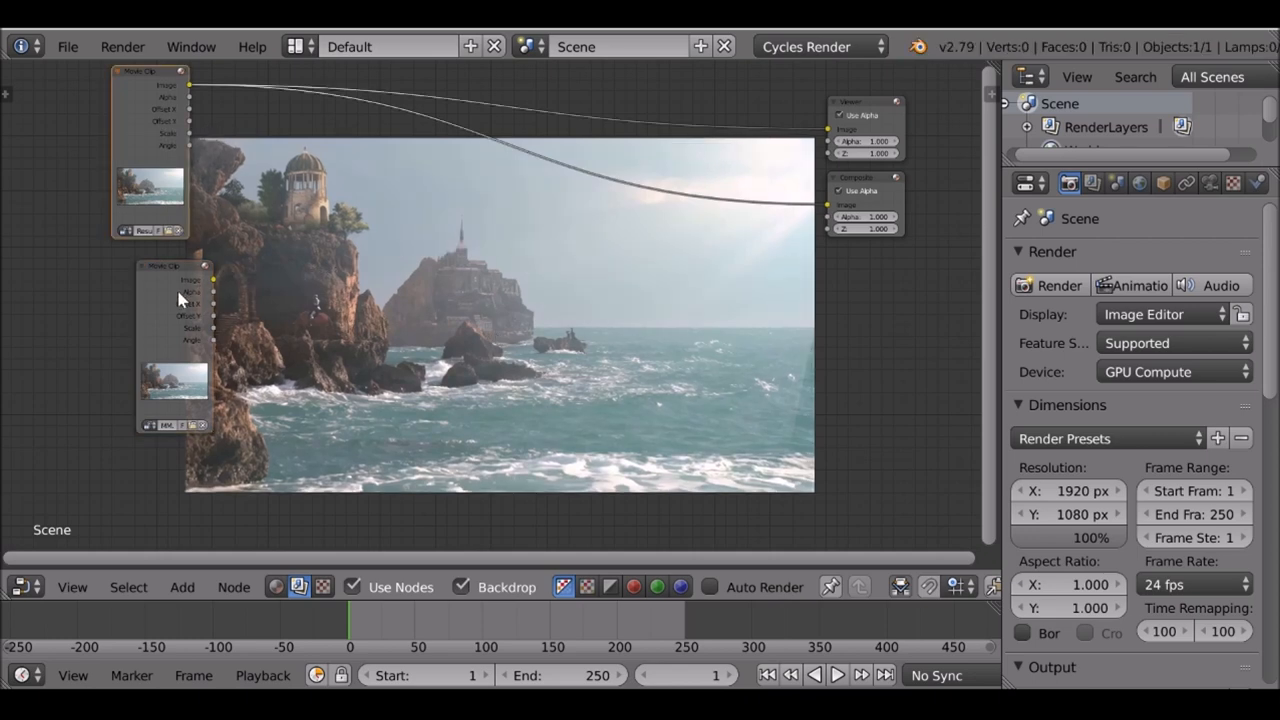
mouse_move(156, 296)
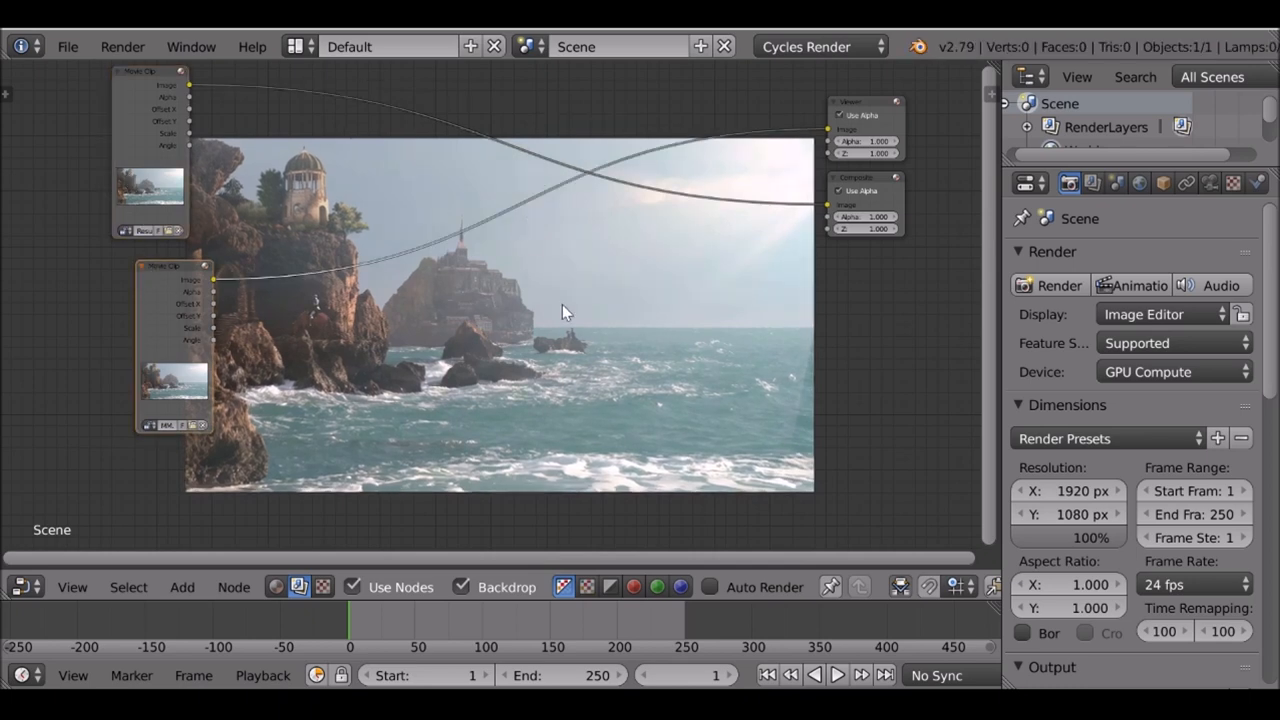
mouse_move(178, 144)
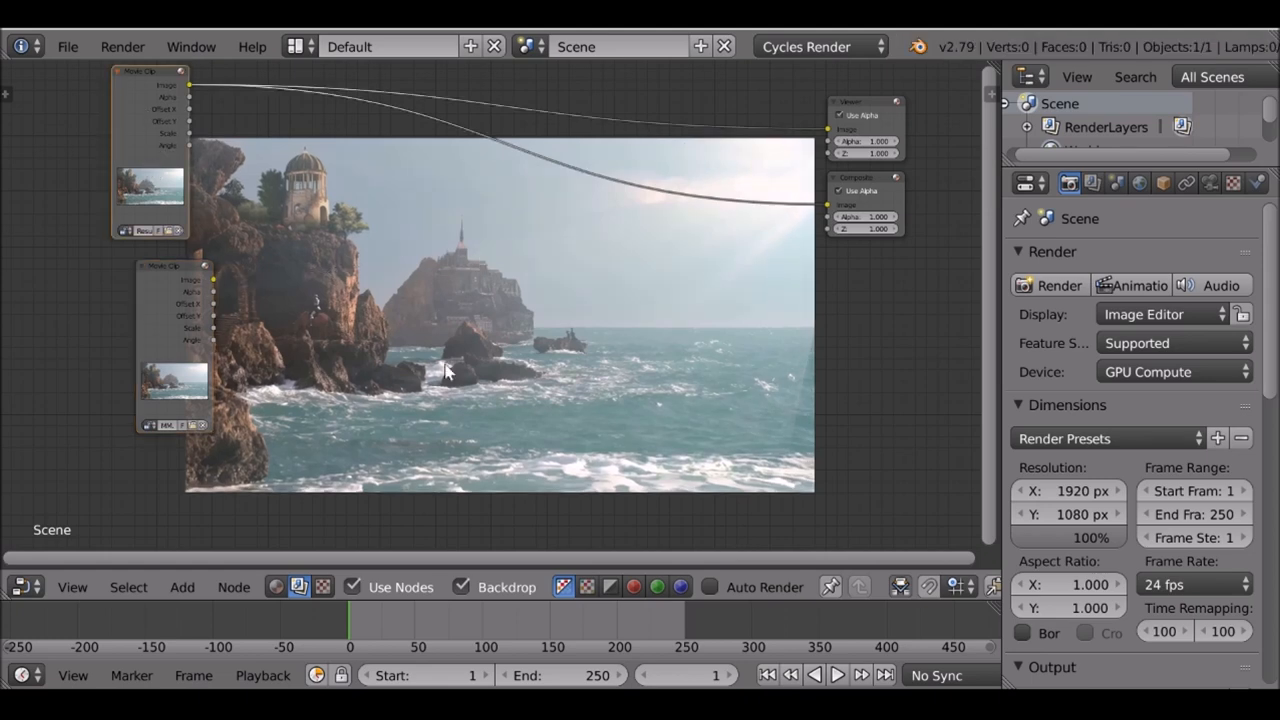
mouse_move(156, 318)
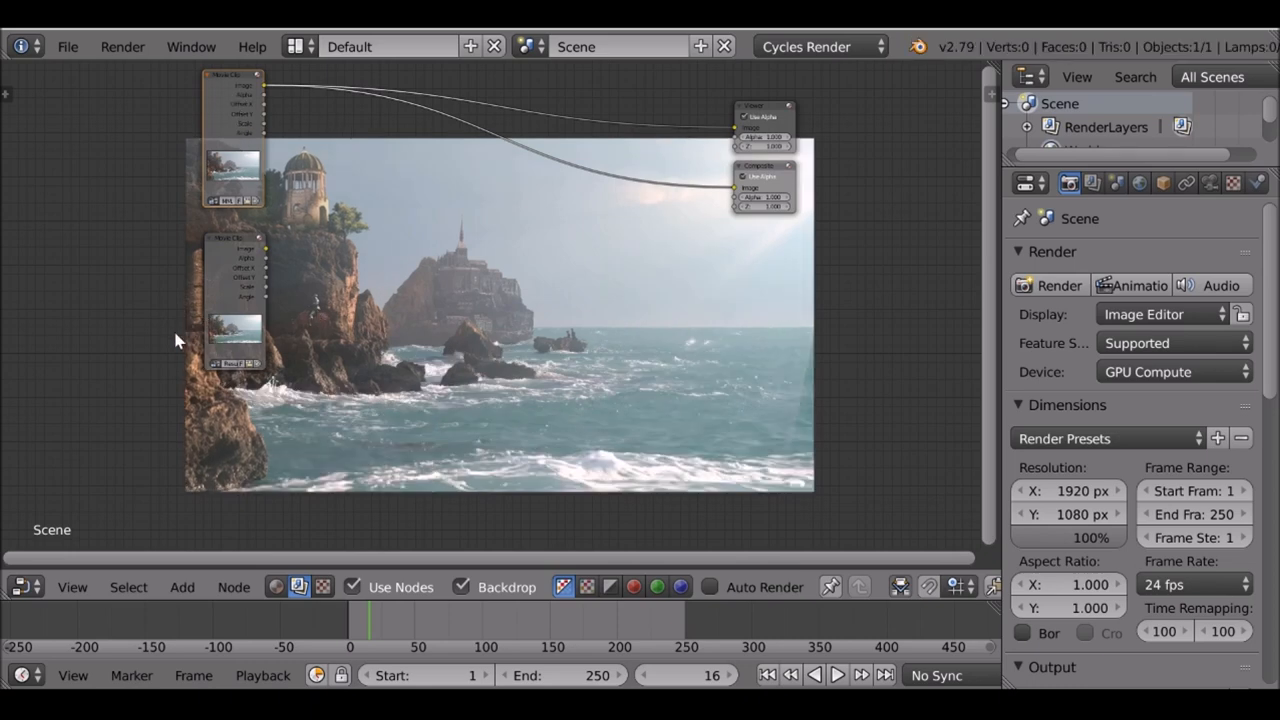
mouse_move(412, 356)
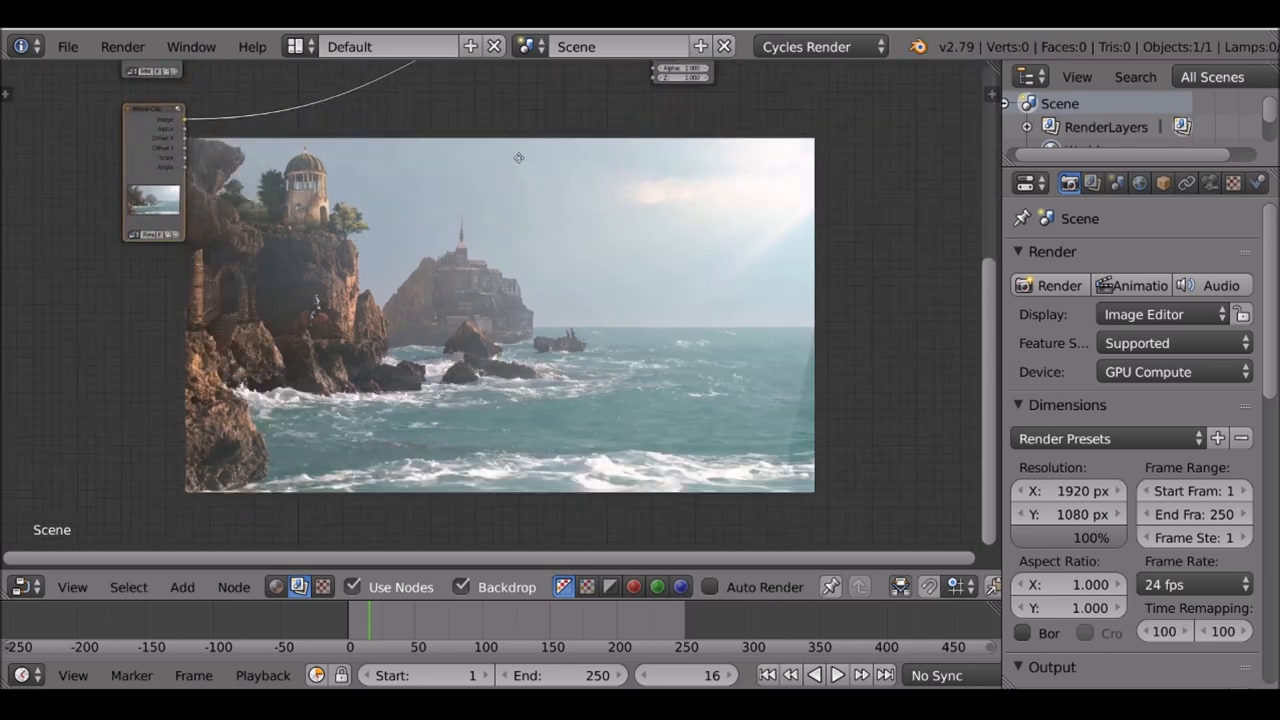
mouse_move(420, 210)
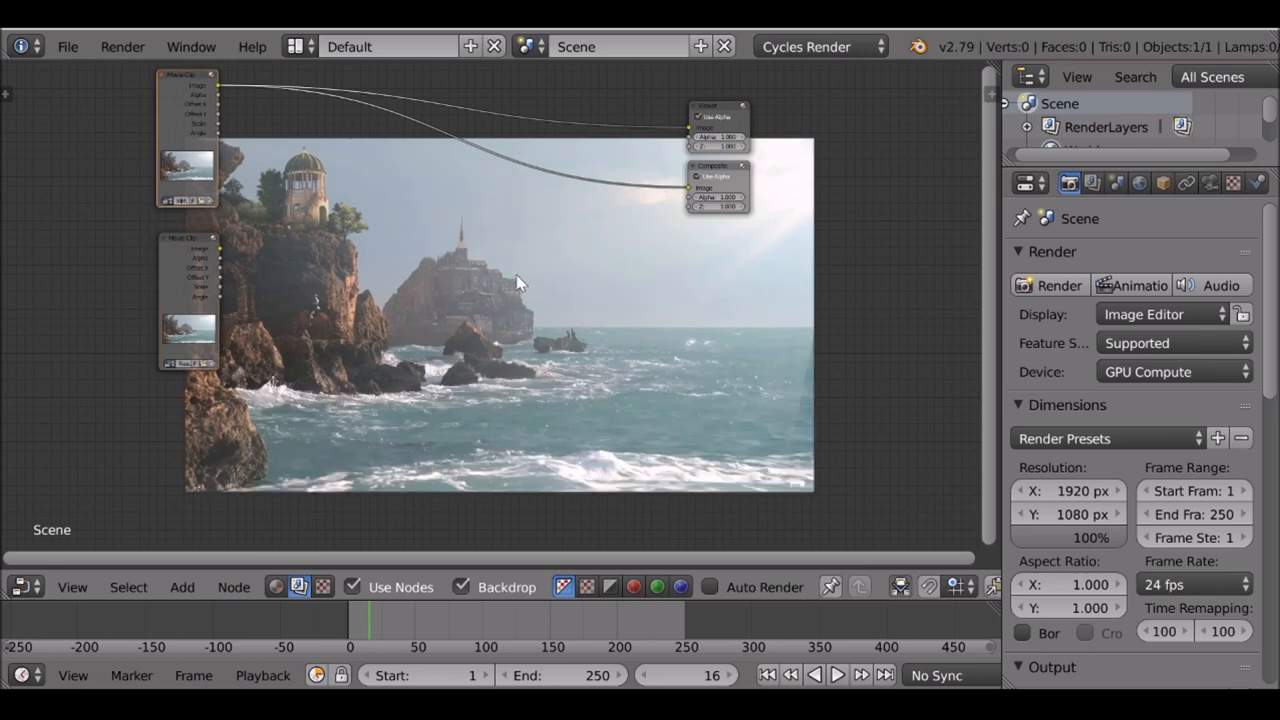
mouse_move(516, 360)
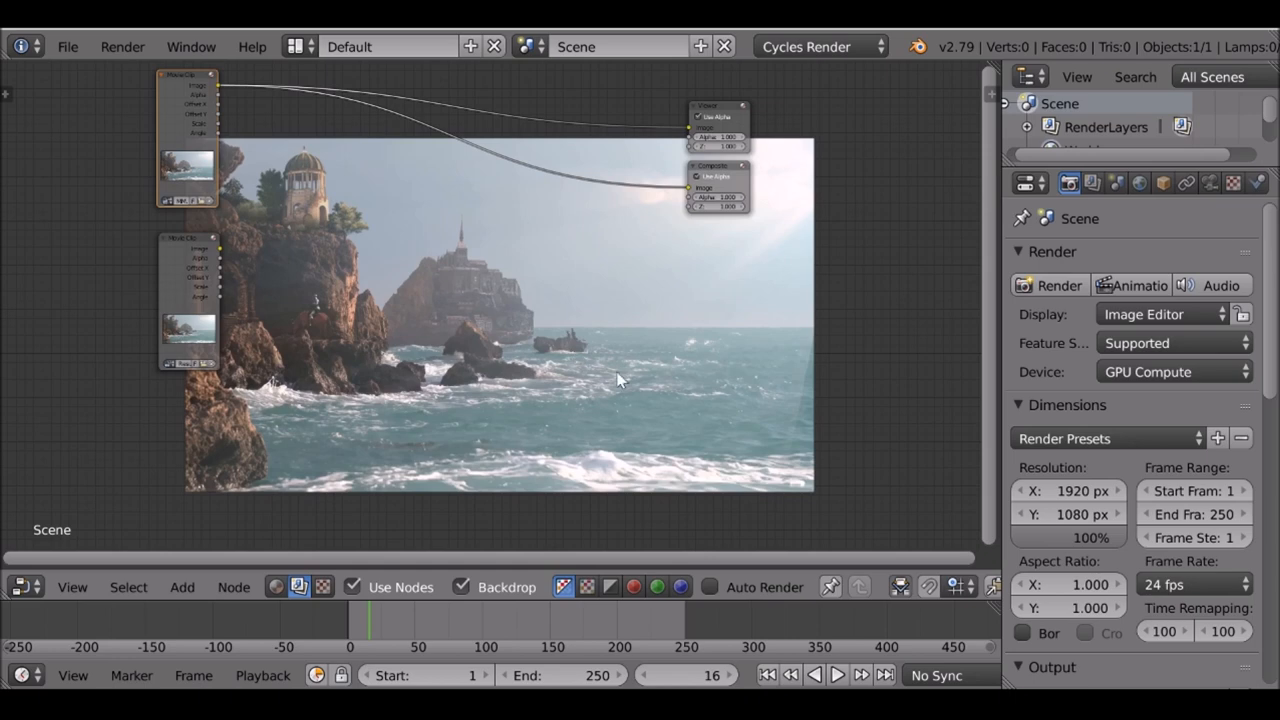
mouse_move(396, 276)
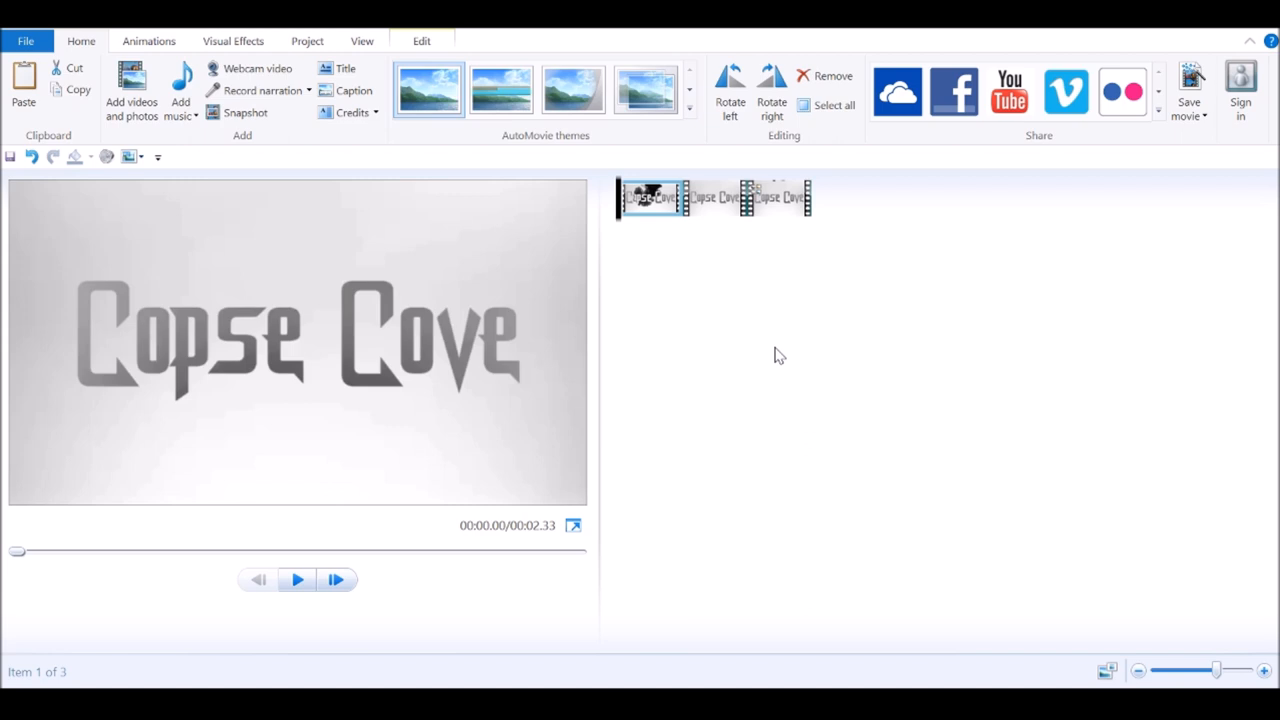
mouse_move(484, 436)
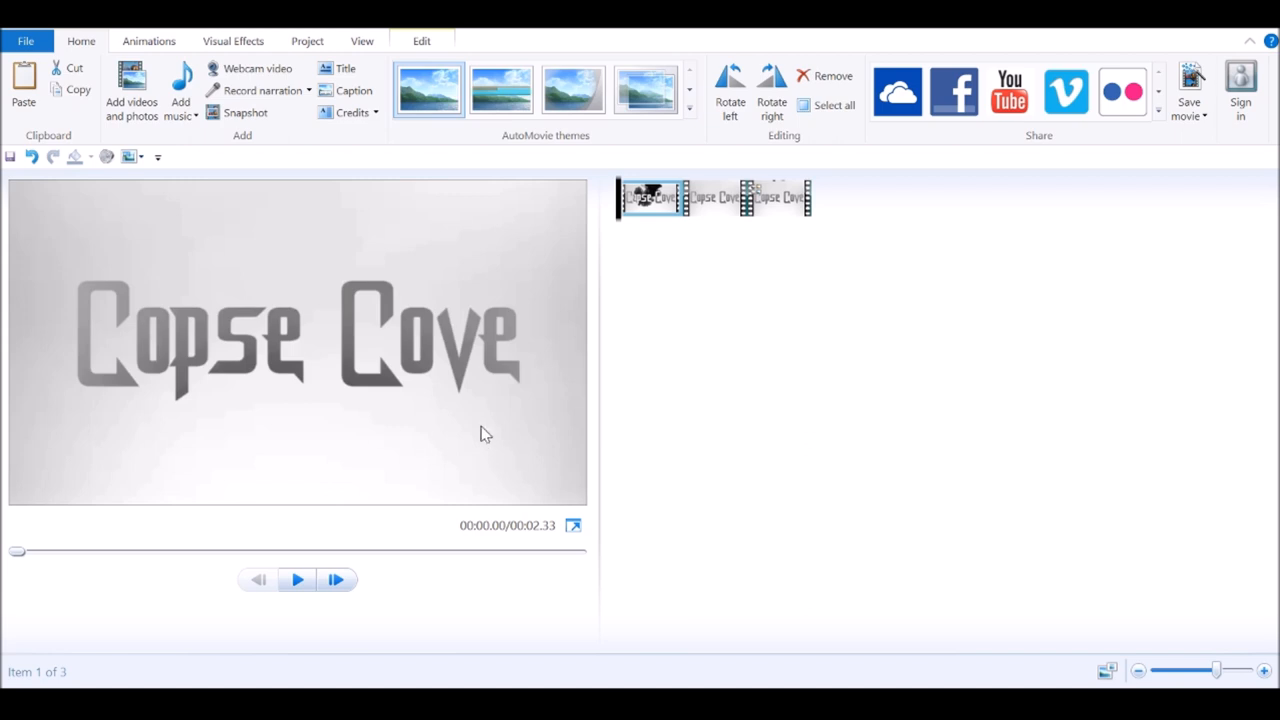
mouse_move(170, 292)
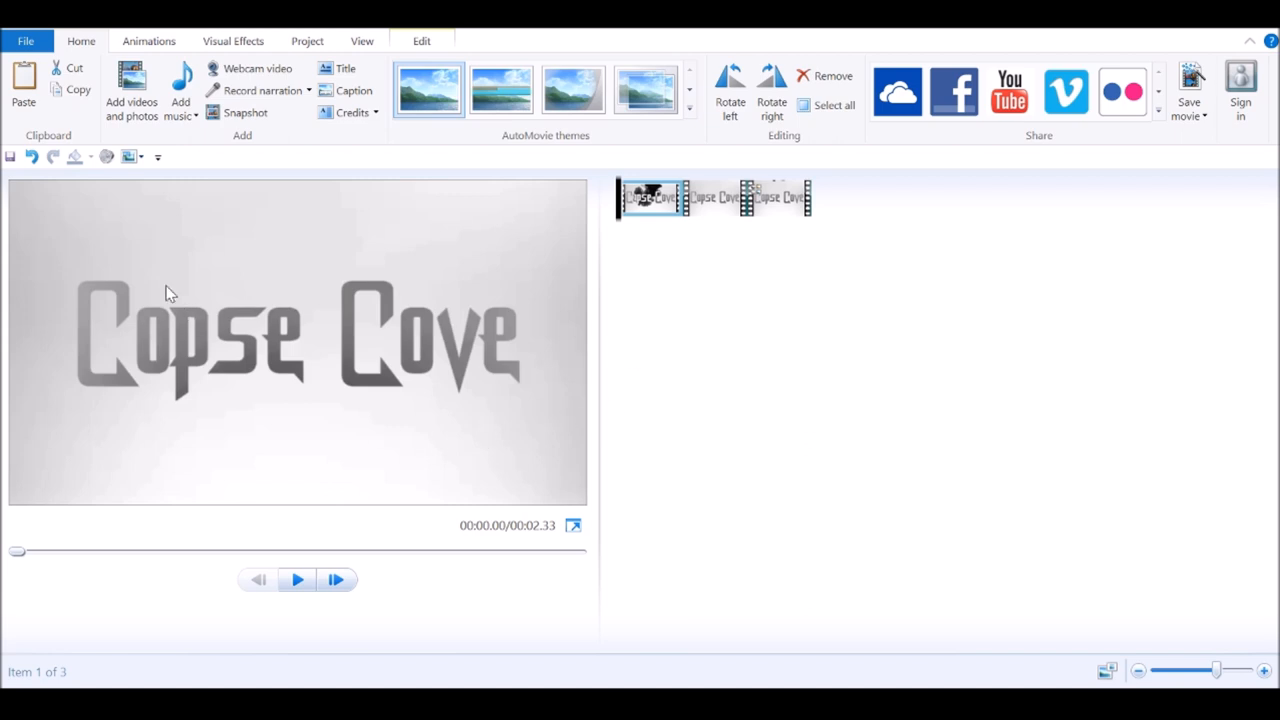
mouse_move(180, 88)
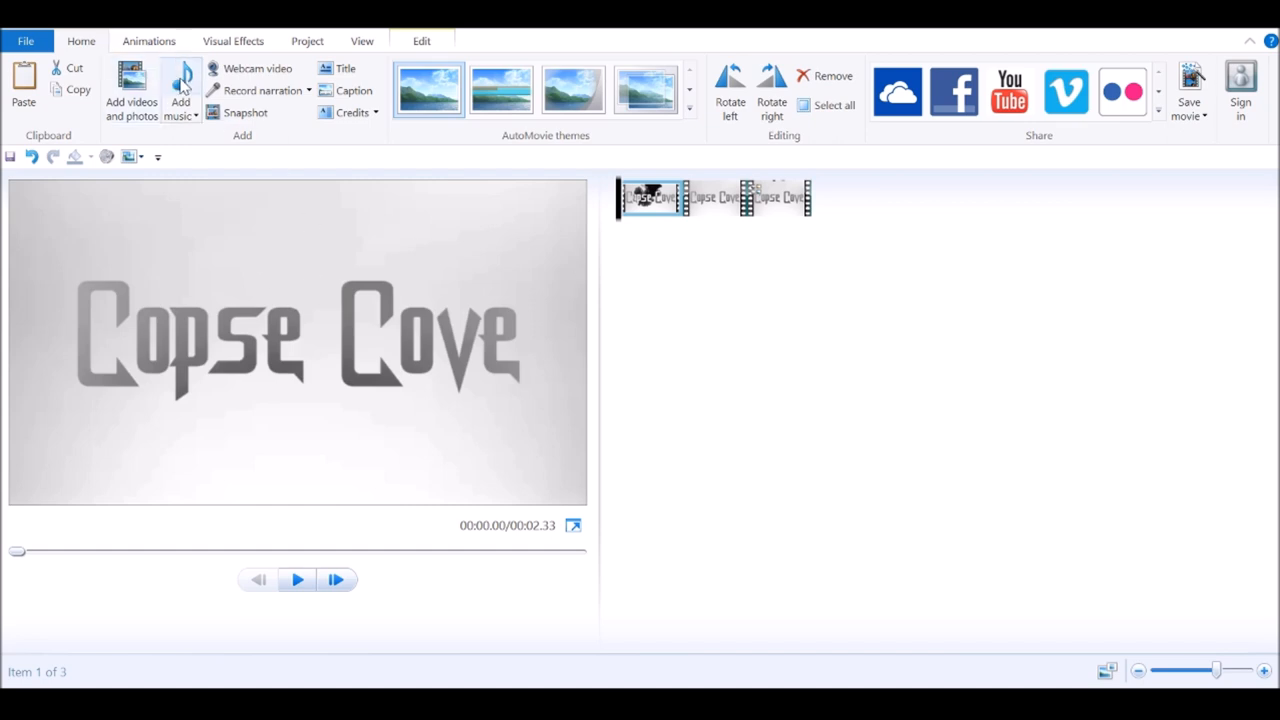
mouse_move(182, 96)
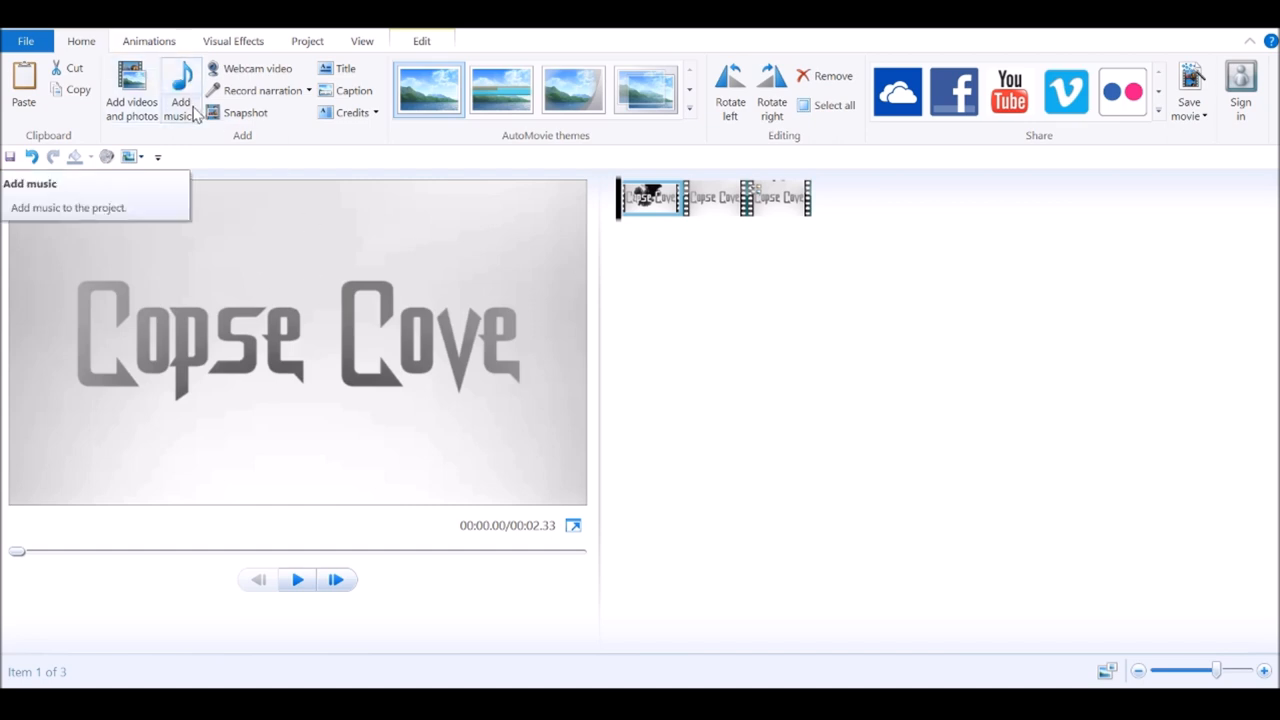
mouse_move(584, 264)
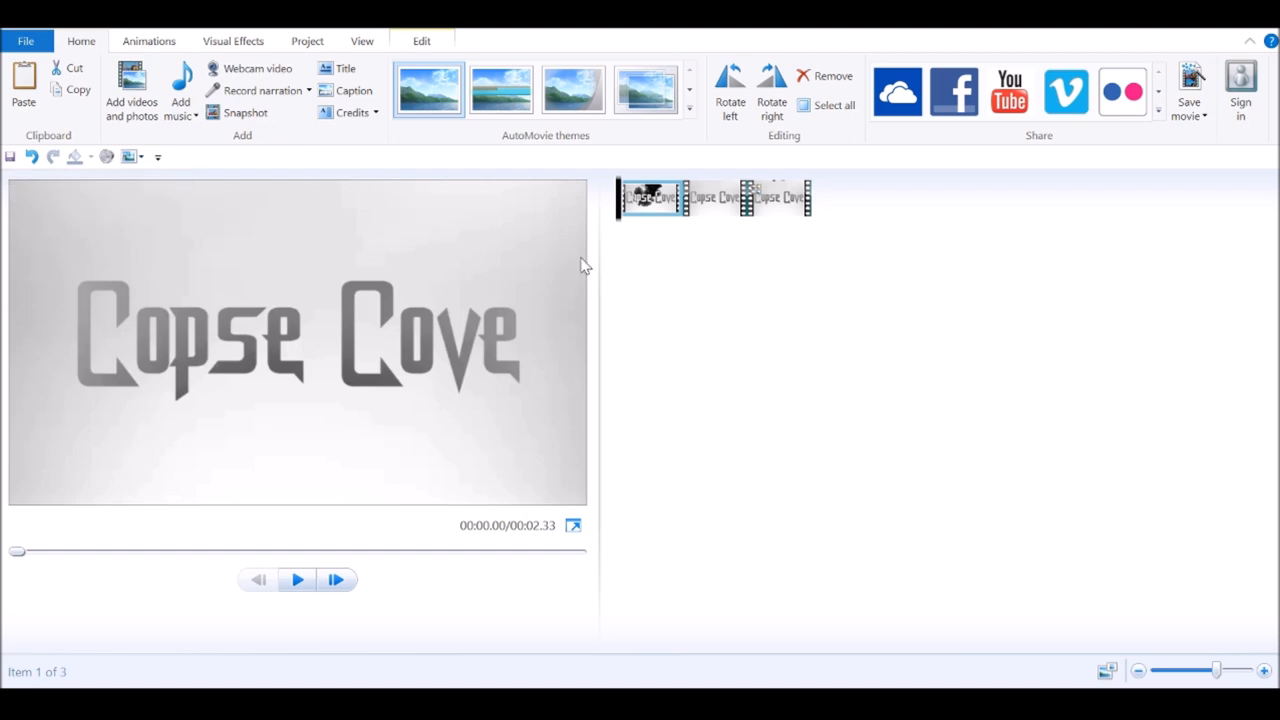
mouse_move(608, 280)
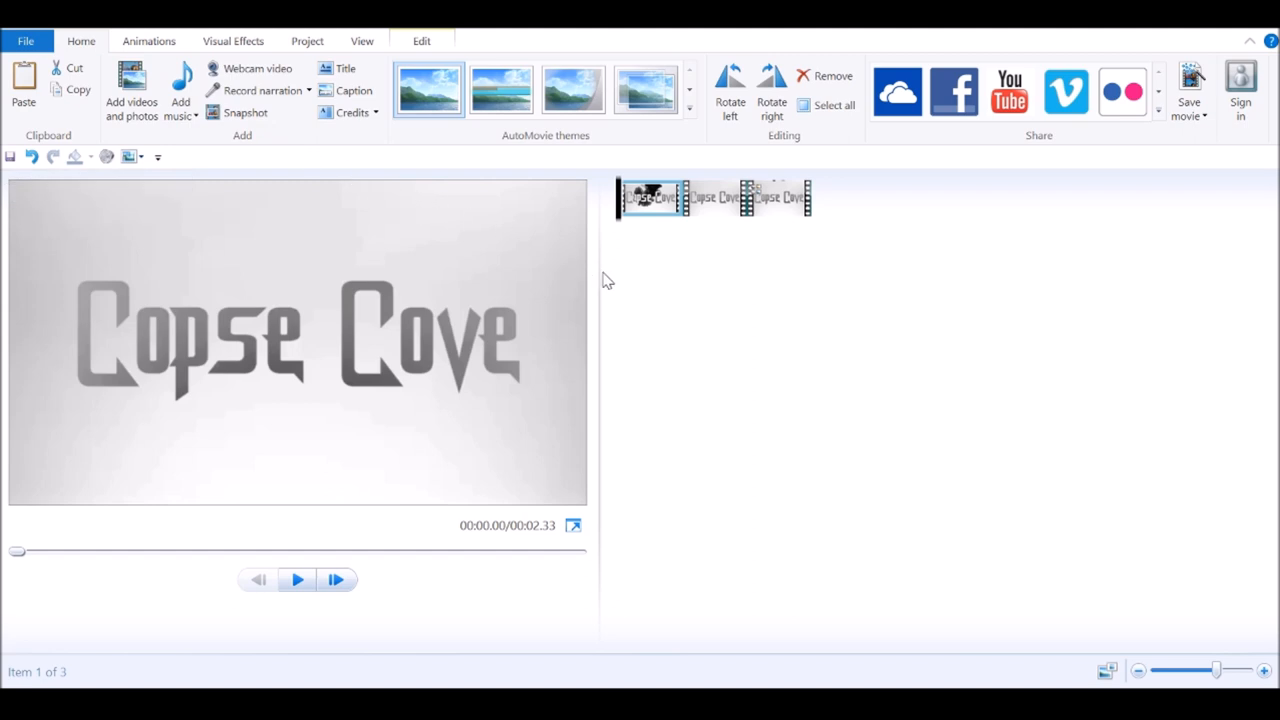
mouse_move(600, 272)
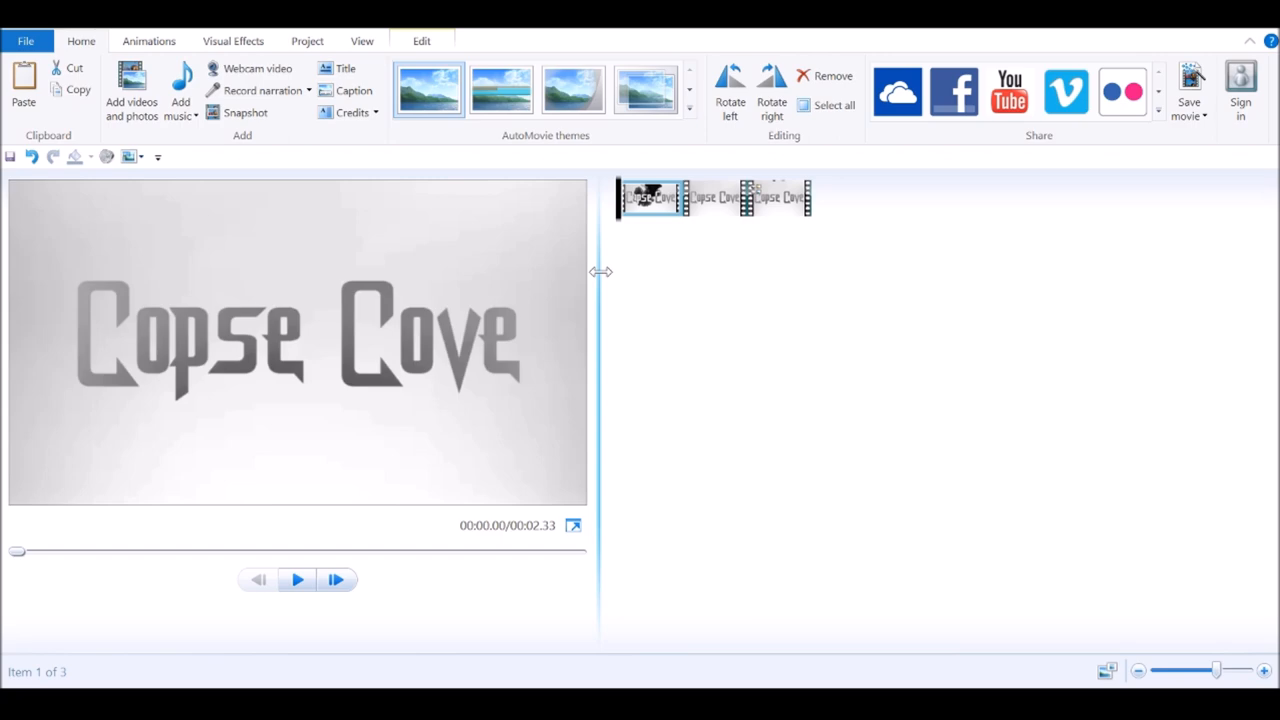